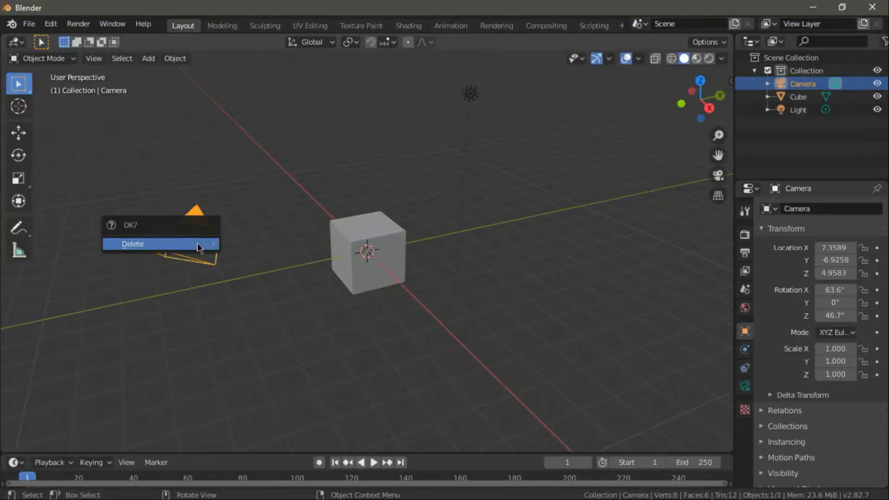
Delete the default camera and light, leaving the cube alone in the scene.
click(133, 244)
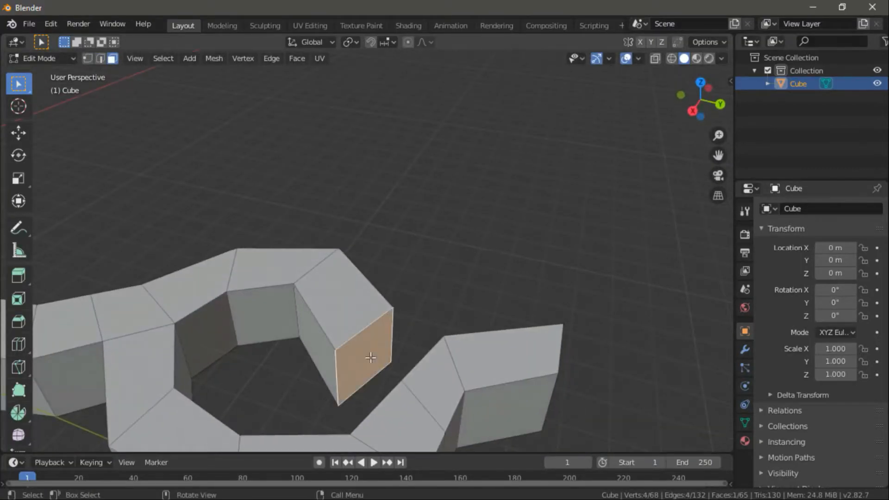
Select the chain's end face and join the two nearby ends into a loop.
click(101, 58)
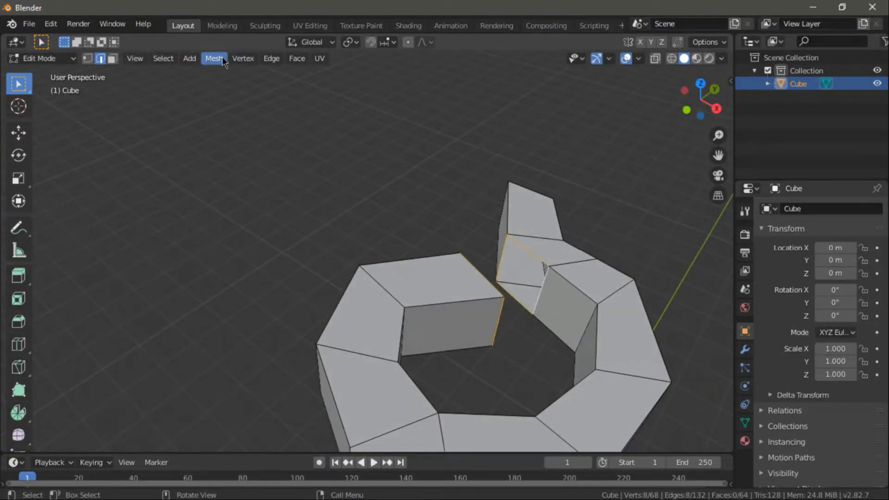
key(f3)
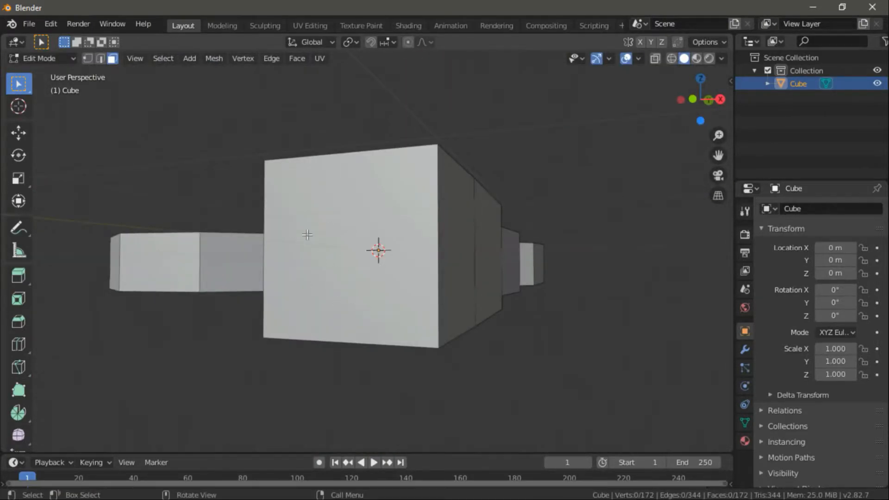
Delete two end cap faces of the block chain, leaving 170 faces.
click(351, 249)
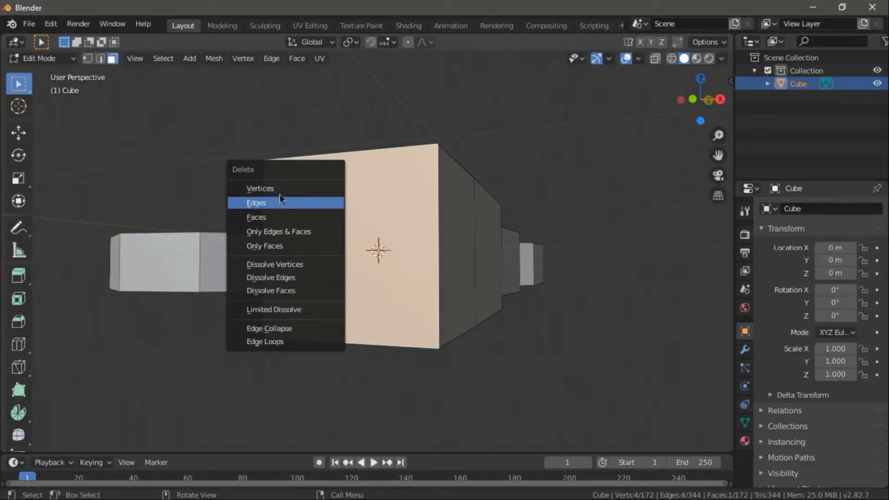
click(256, 217)
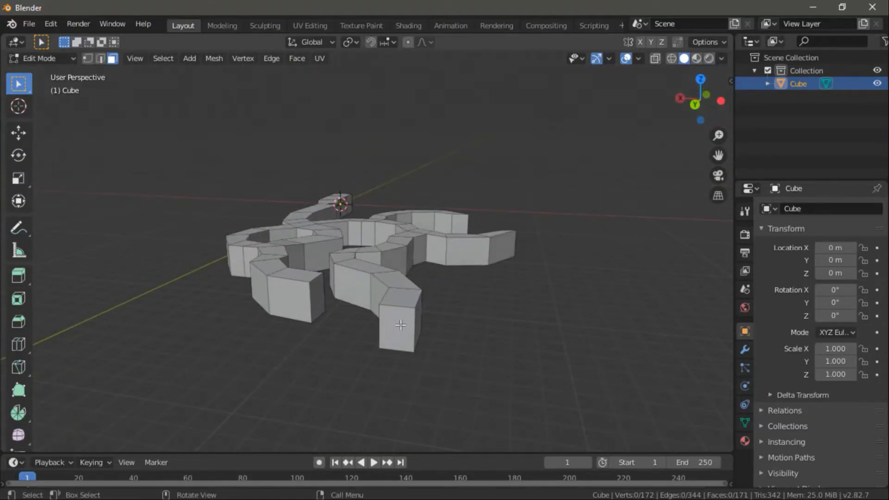
click(396, 327)
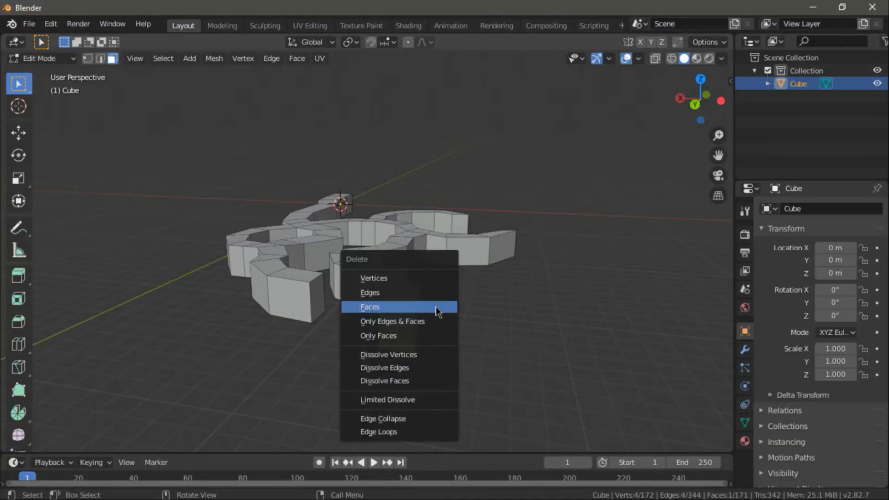
click(370, 306)
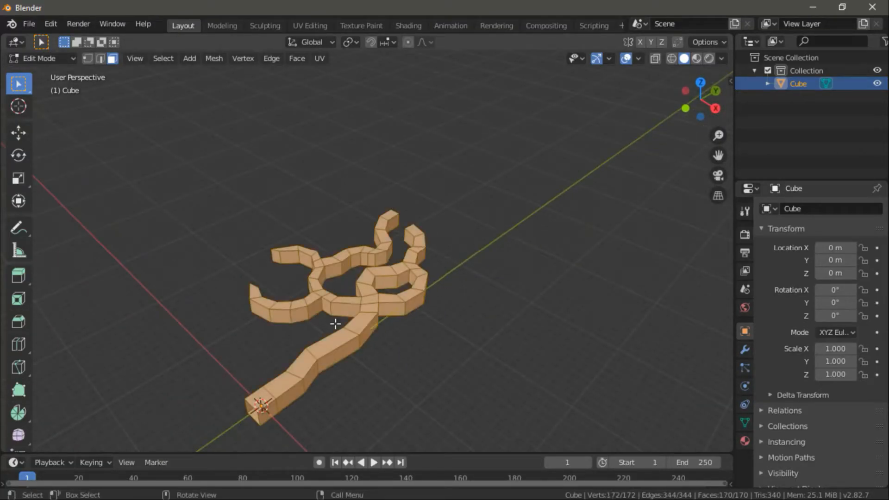
Flip the normals of every tunnel face so they point inward.
click(214, 59)
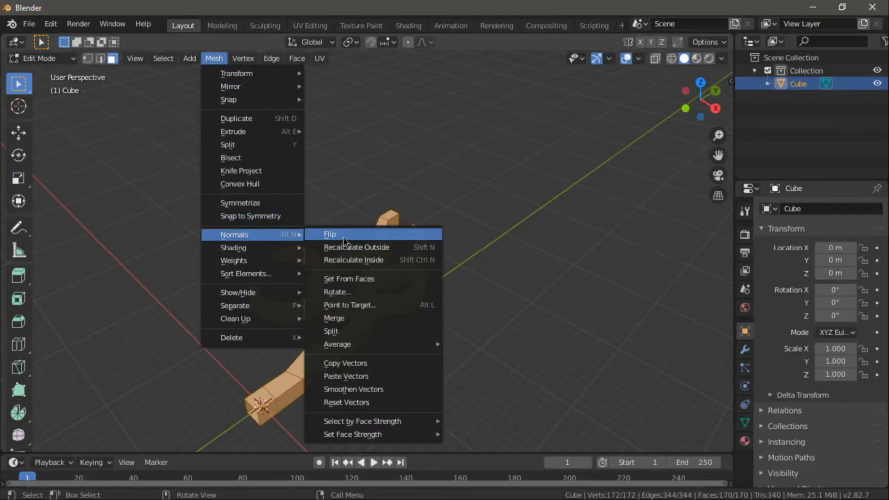
click(330, 234)
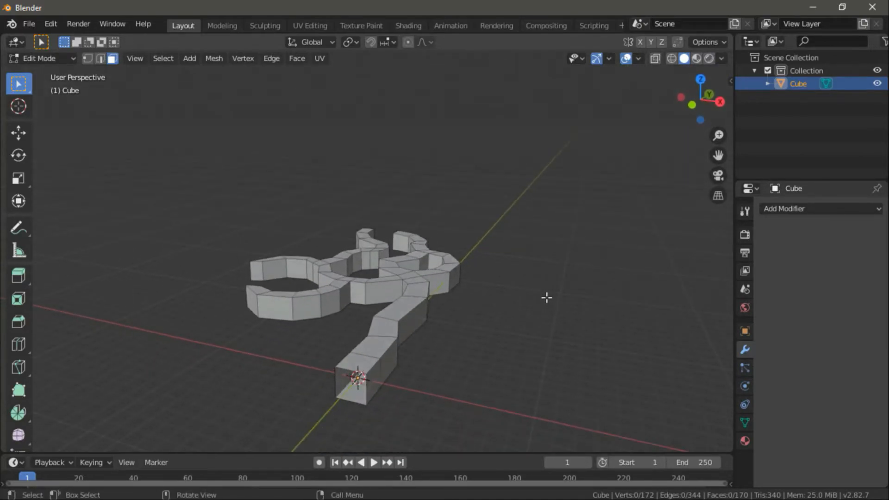
Add a Subdivision Surface modifier to the tunnel mesh and return to Edit Mode.
click(819, 209)
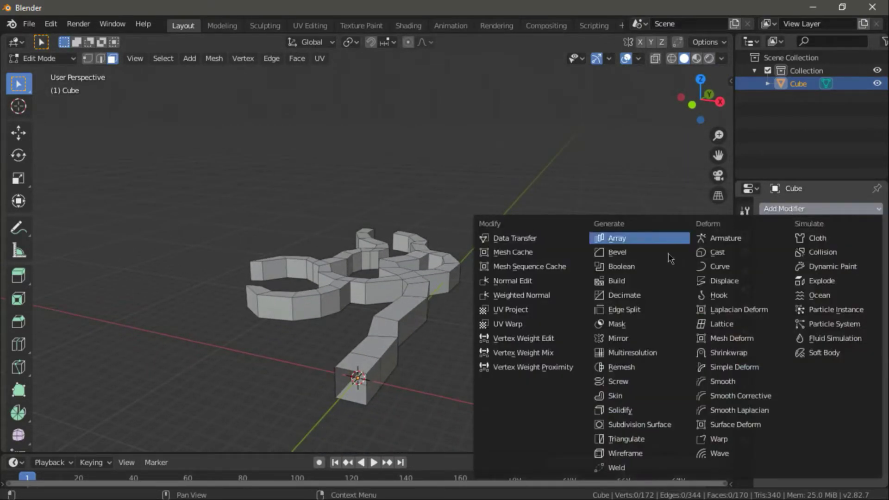
click(639, 424)
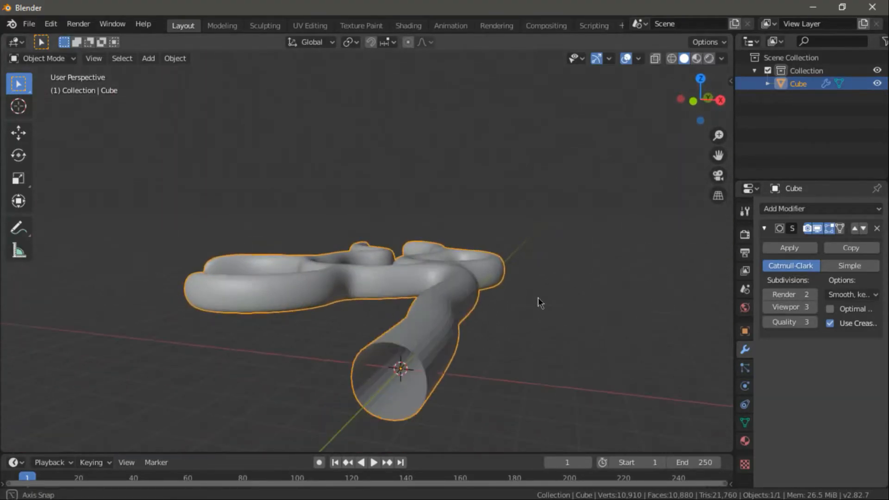
key(Tab)
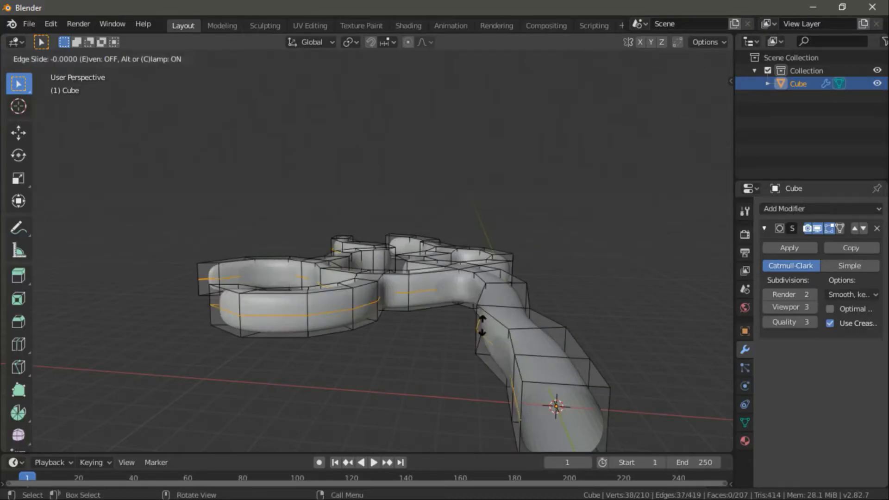
mouse_move(479, 328)
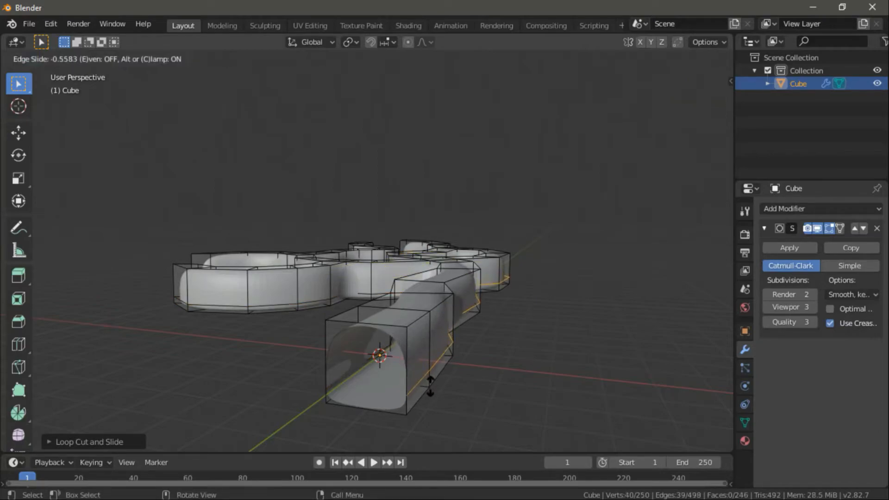
mouse_move(431, 394)
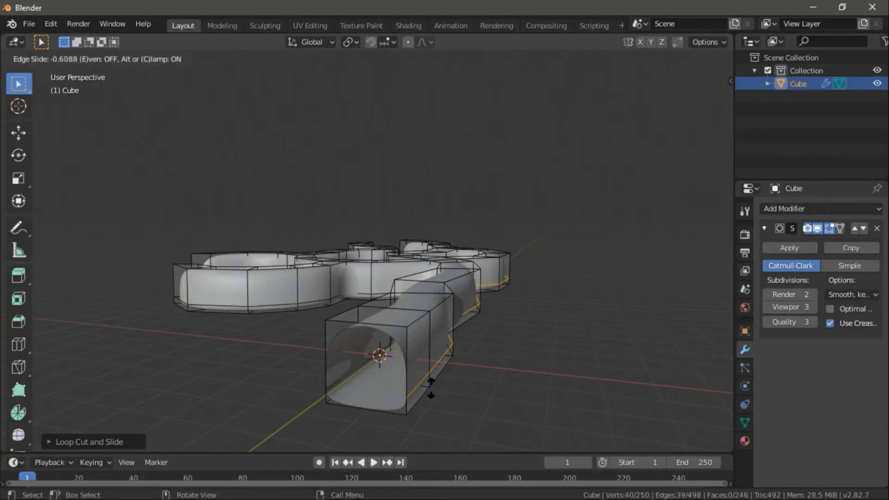
Add a loop cut near a tunnel opening to hold its smoothed shape.
click(490, 383)
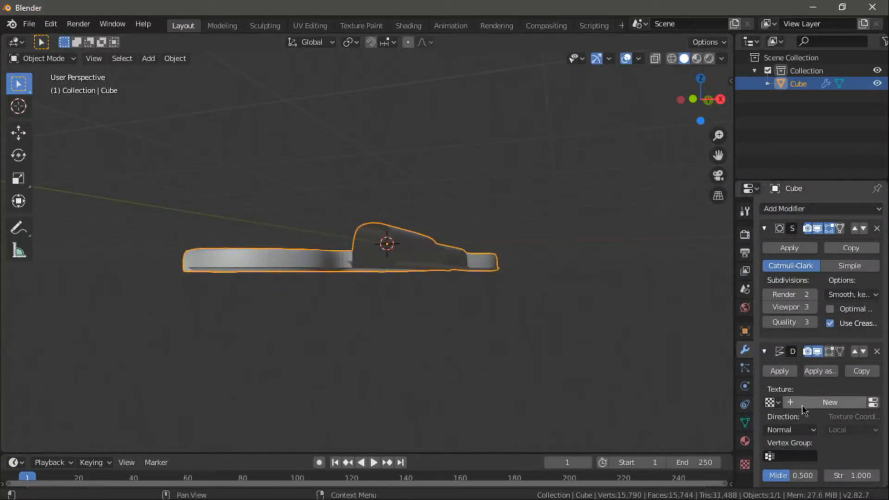
Give the Displace modifier a new Stucci texture with size 1.50.
click(829, 402)
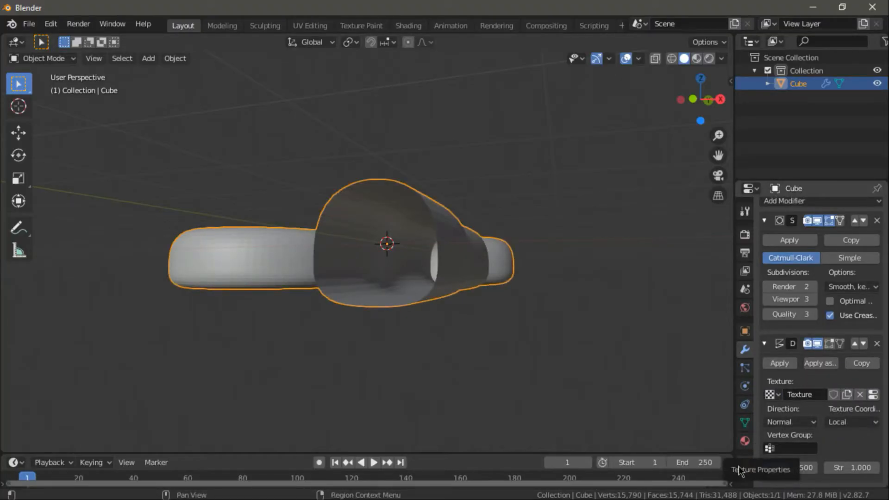
click(834, 248)
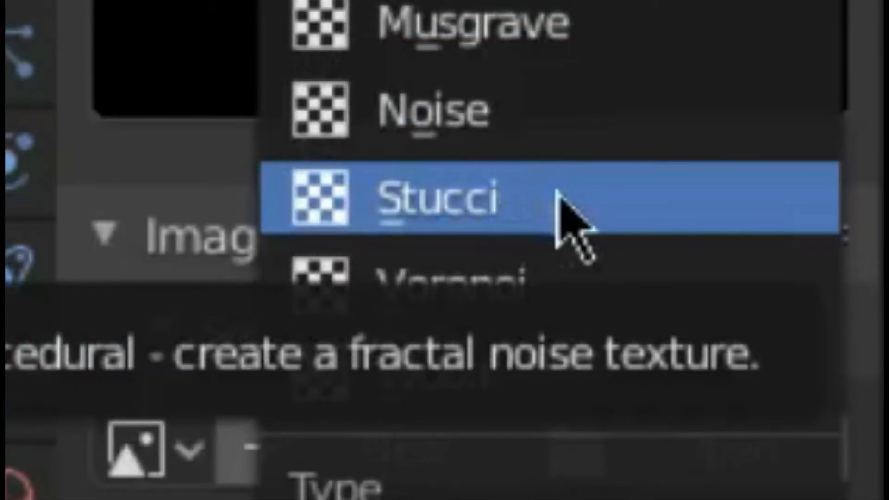
click(437, 201)
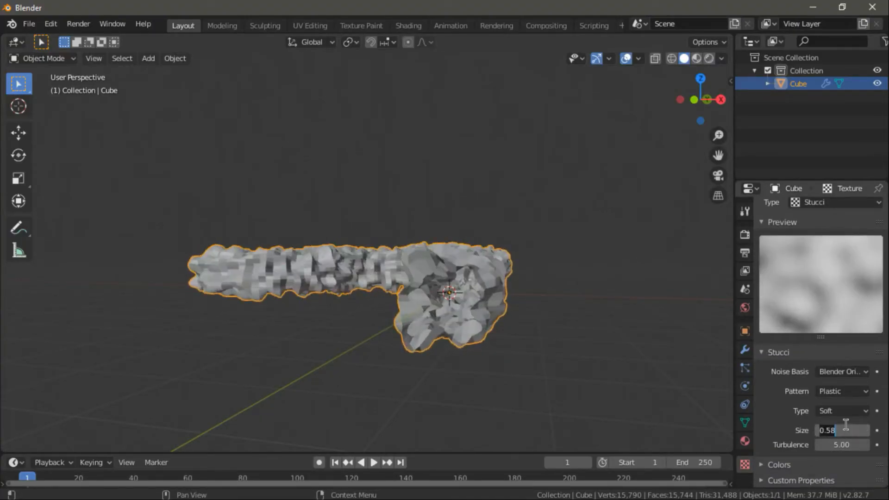
text(1.50)
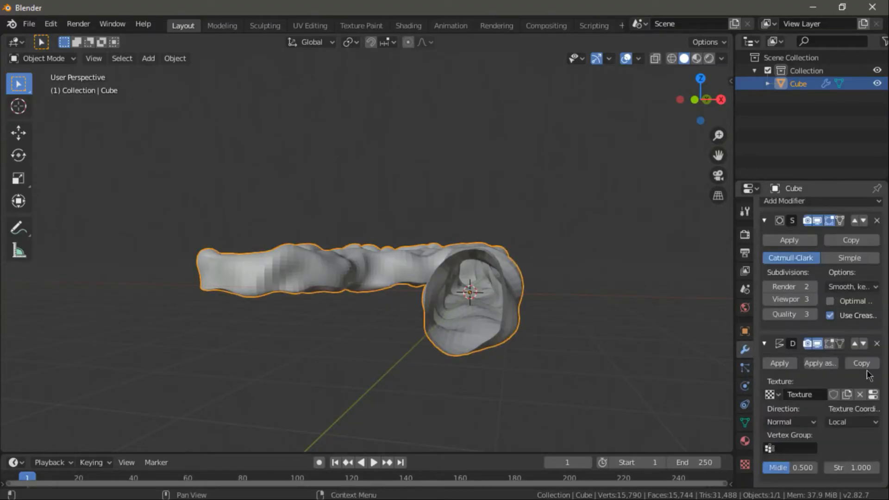
mouse_move(823, 434)
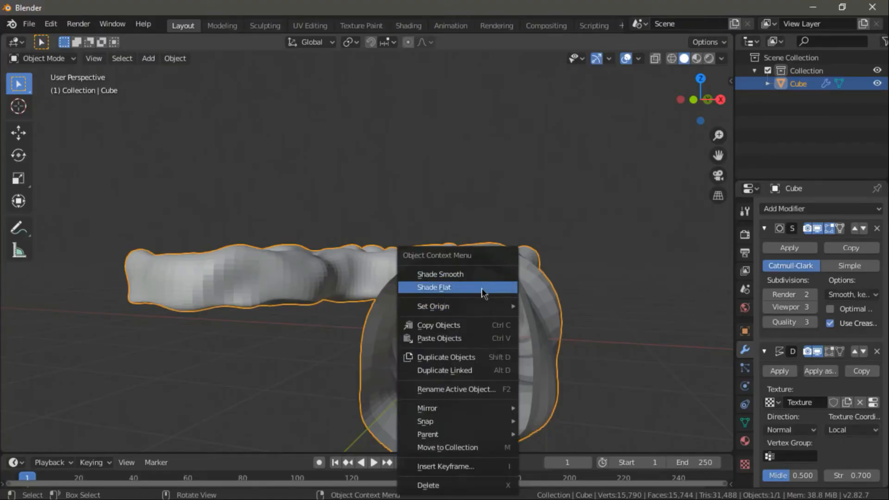
Shade the tunnel flat and decimate it to a 0.1 ratio with triangulation.
click(818, 200)
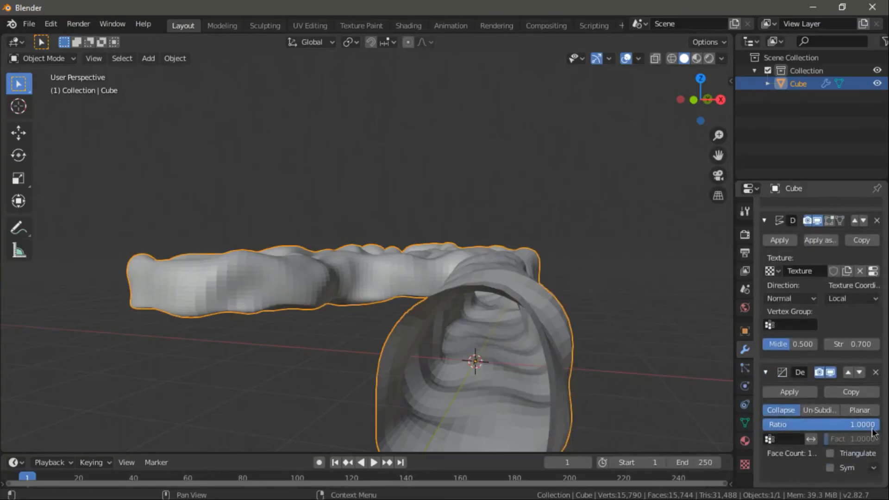
click(831, 453)
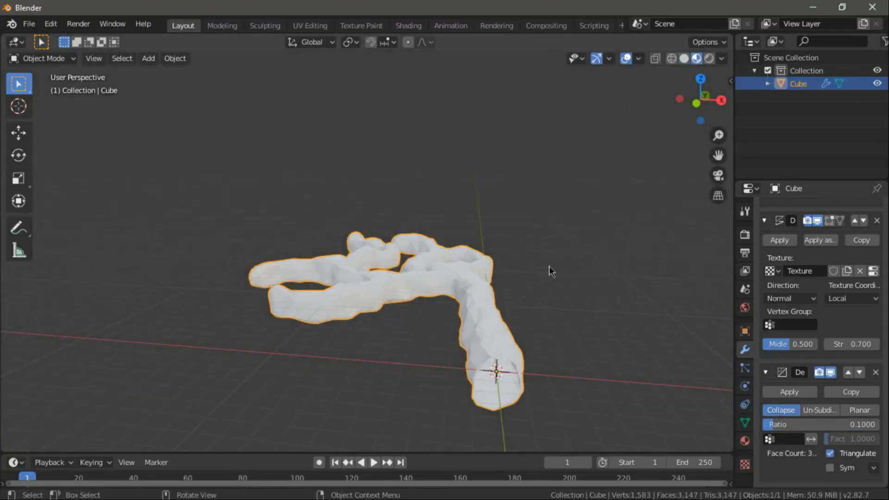
click(744, 439)
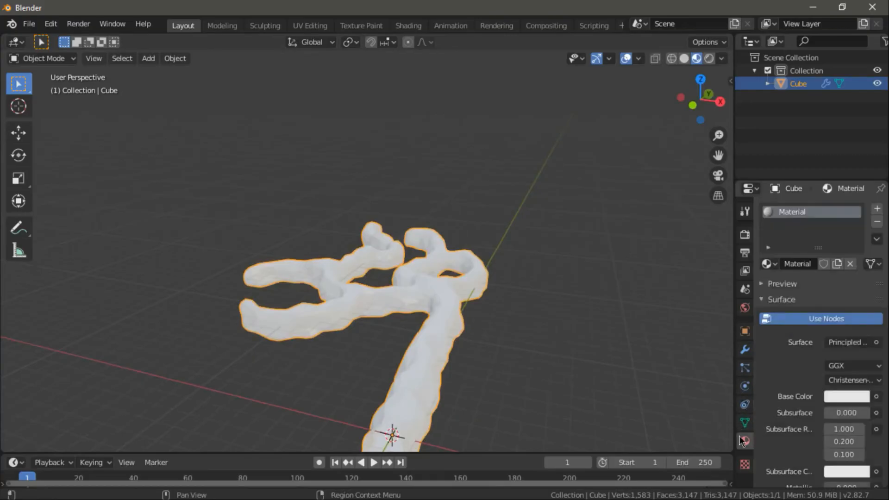
Set the tunnel material's base colour to dark grey and roughness to 1.0.
click(846, 396)
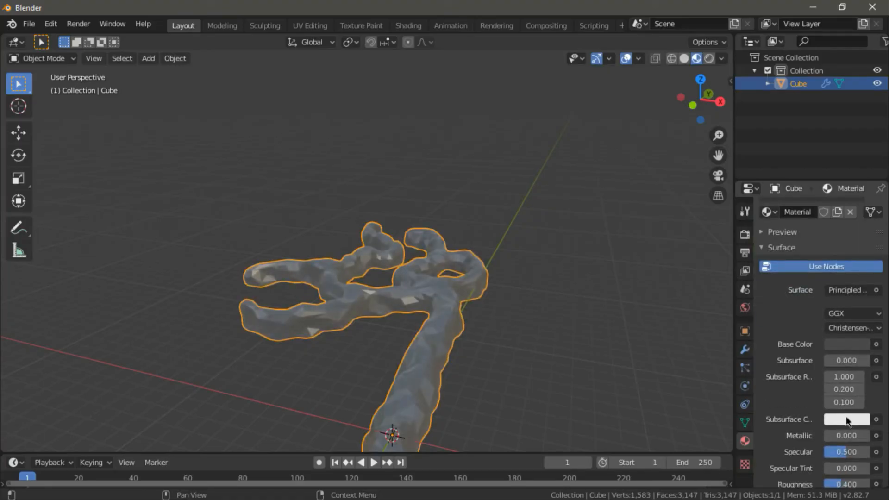
scroll(down, 3)
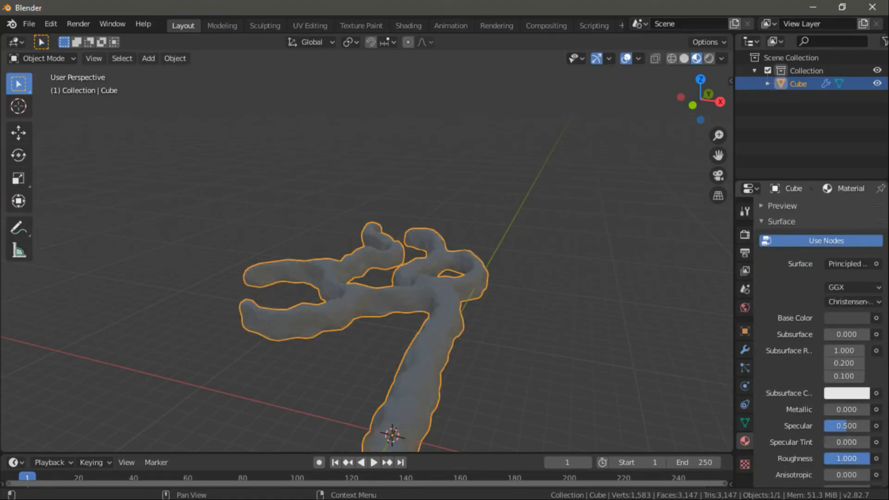